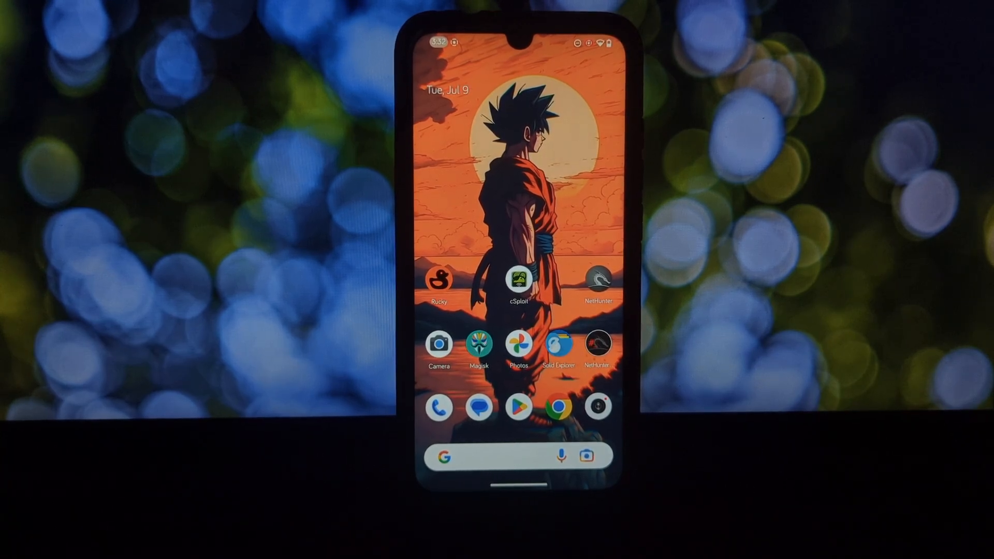
- Launch cSploit from the home screen, accepting the updated permissions and the Android compatibility warning
{"action": "left_click", "coordinate": [518, 279]}
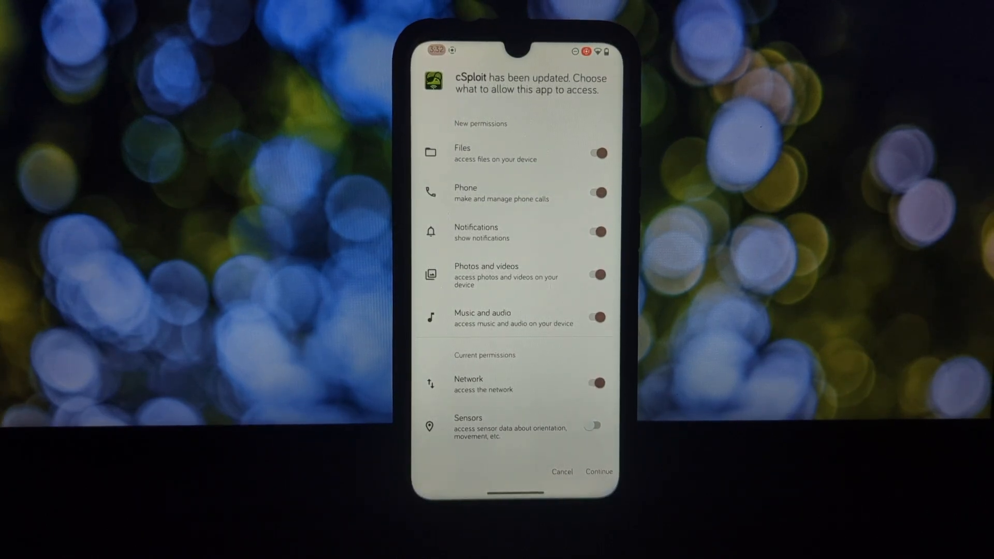
{"action": "left_click", "coordinate": [599, 472]}
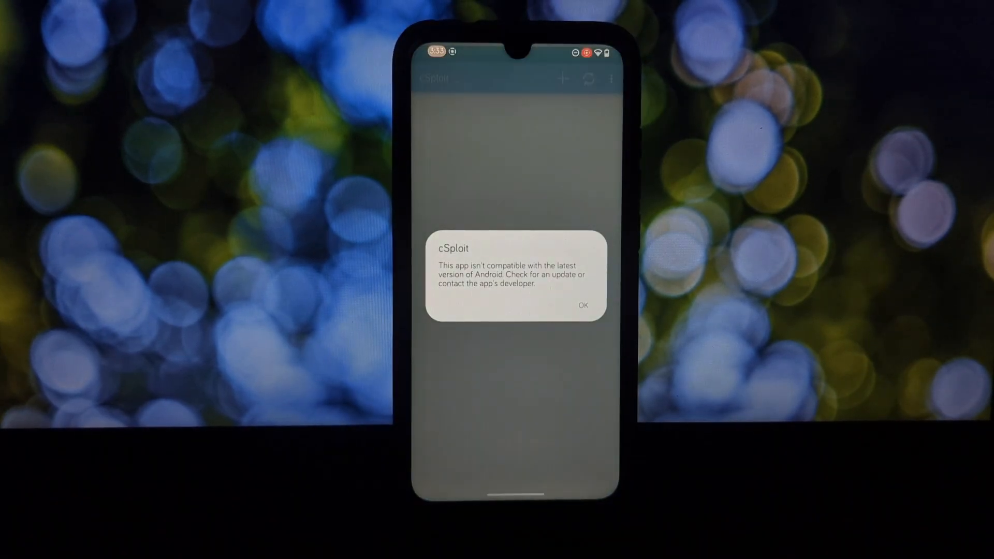
{"action": "left_click", "coordinate": [582, 305]}
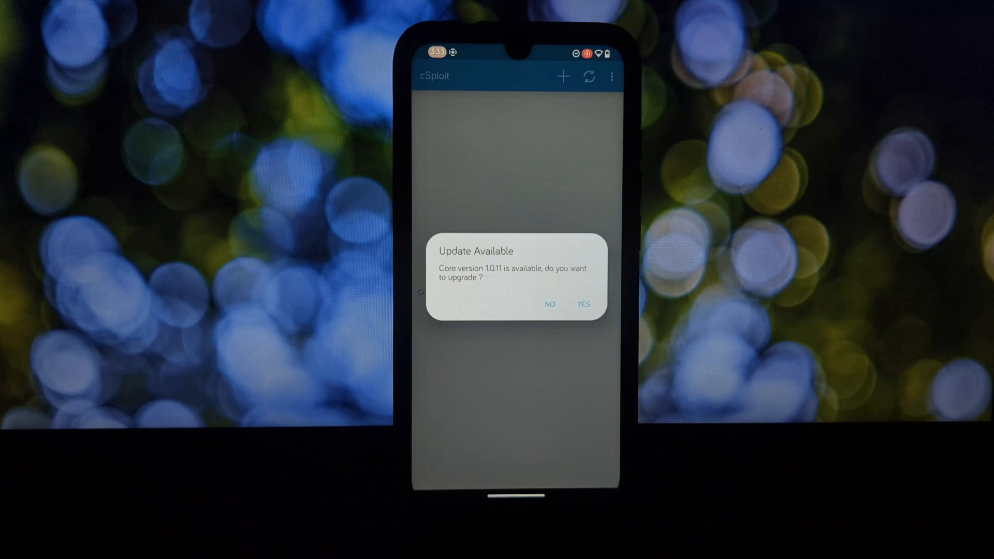
- Answer the core upgrade offer, grant full Superuser root access, and answer the Ruby upgrade offer
{"action": "left_click", "coordinate": [548, 304]}
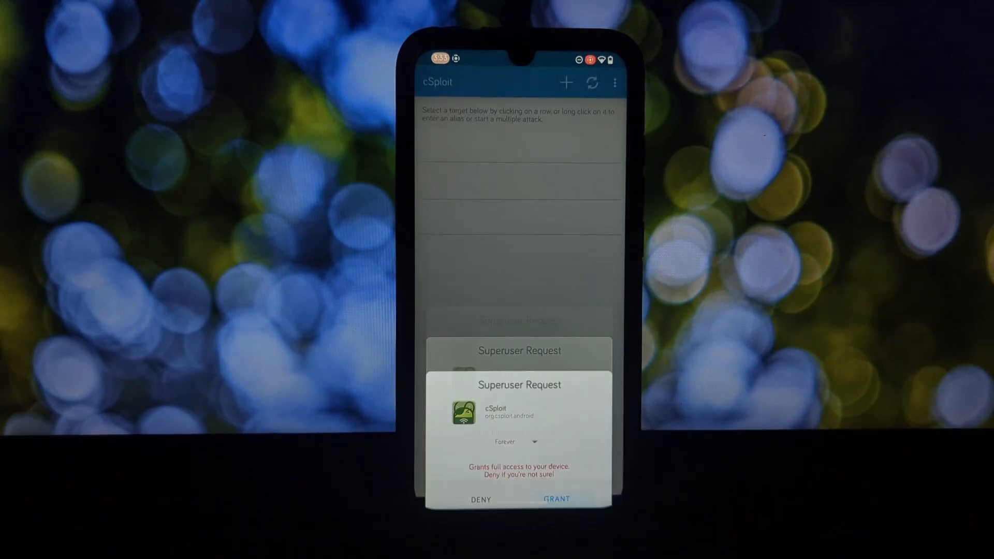
{"action": "left_click", "coordinate": [556, 500]}
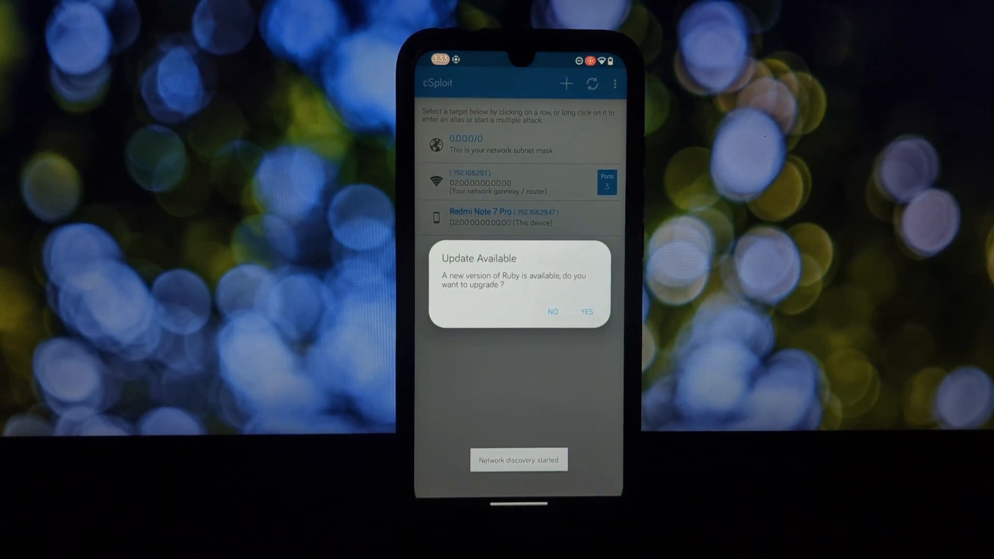
{"action": "left_click", "coordinate": [552, 311]}
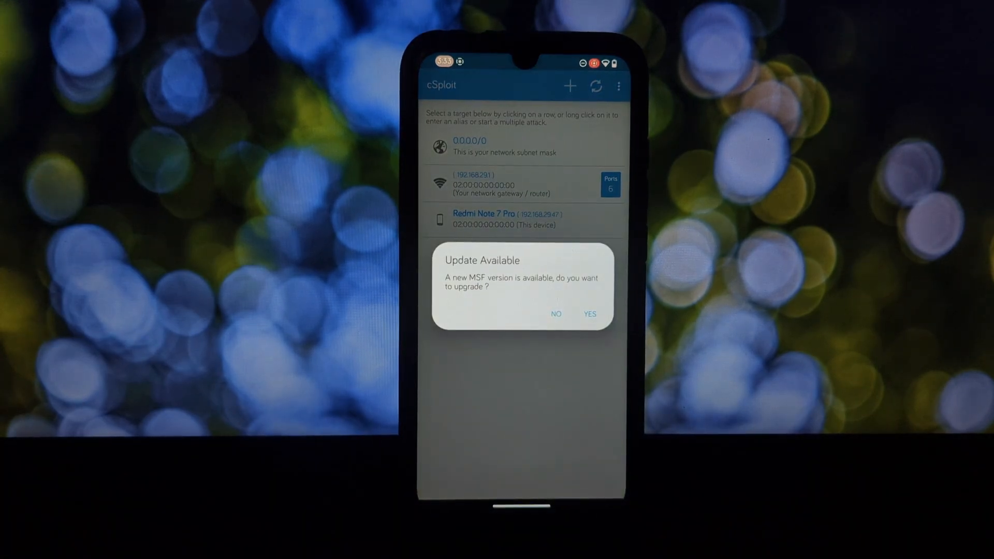
- Dismiss the MSF upgrade offer, restart network discovery and bring up the Redmi Note 7 Pro's module list
{"action": "left_click", "coordinate": [555, 313]}
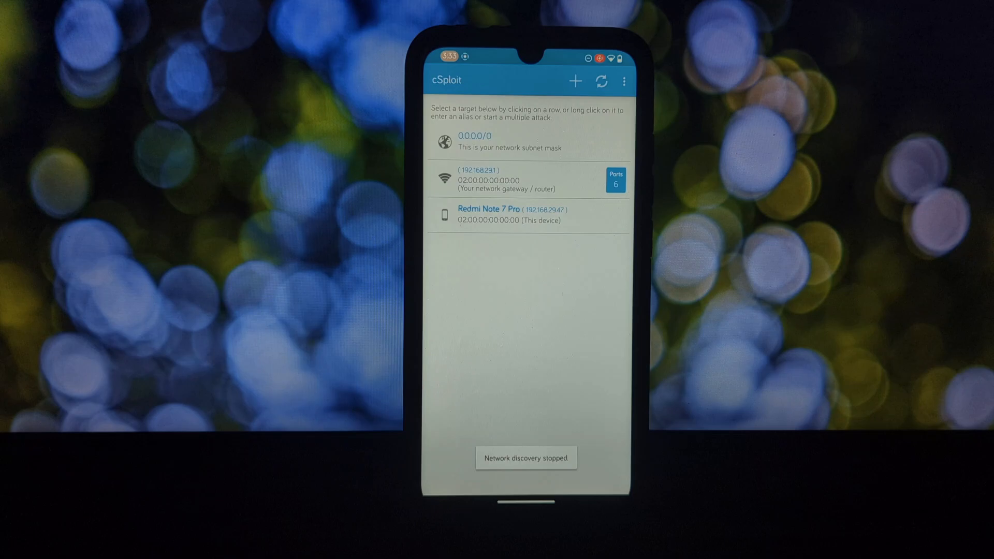
{"action": "left_click", "coordinate": [601, 81]}
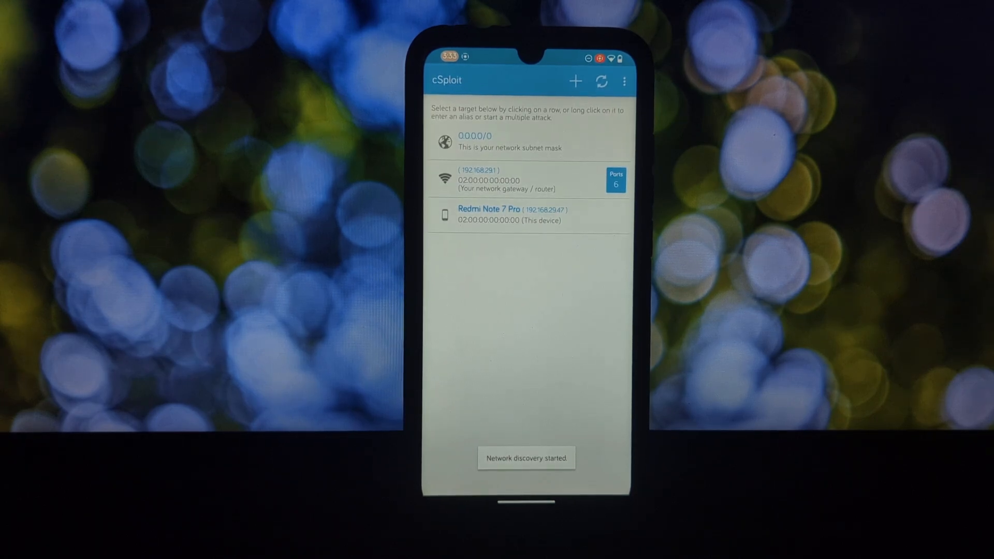
{"action": "left_click", "coordinate": [625, 82]}
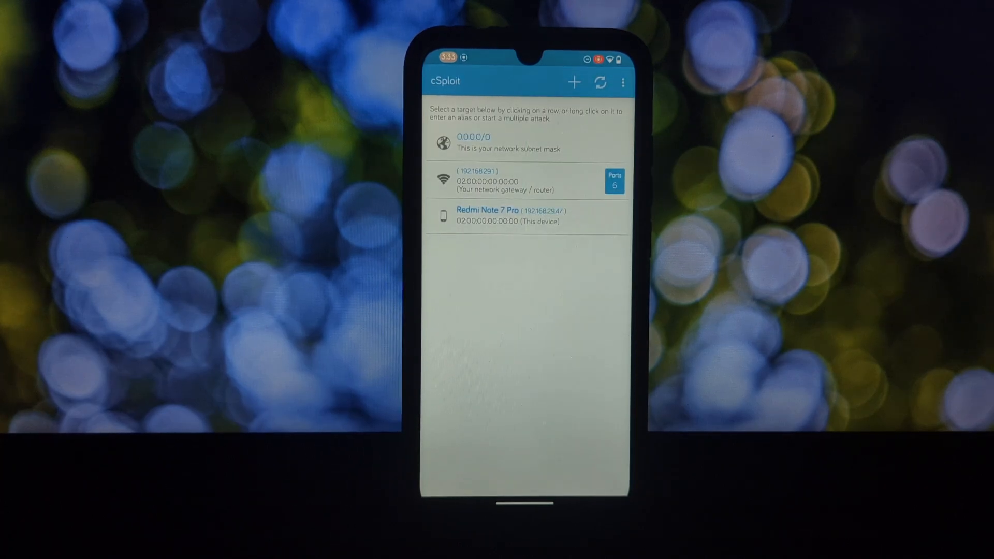
{"action": "left_click", "coordinate": [508, 216]}
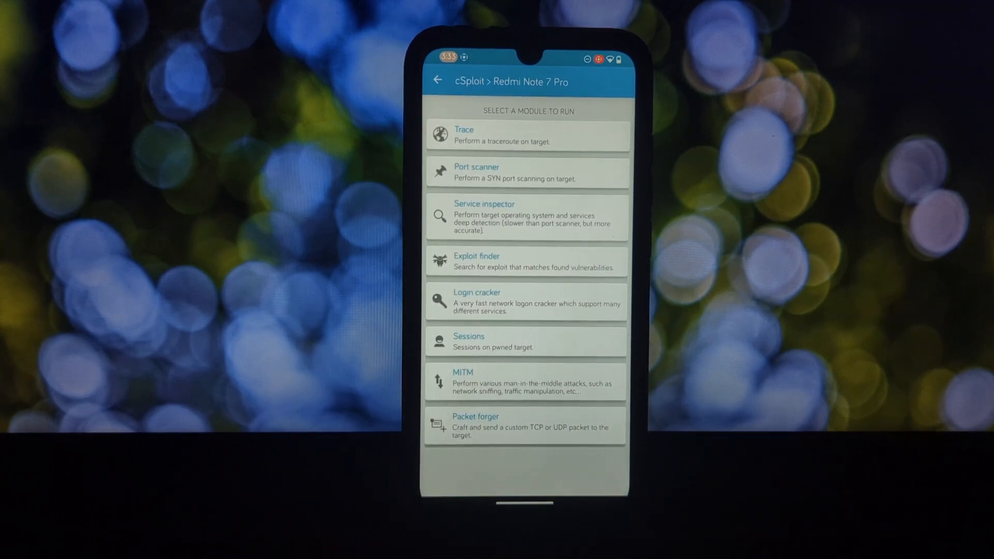
{"action": "left_click", "coordinate": [520, 172]}
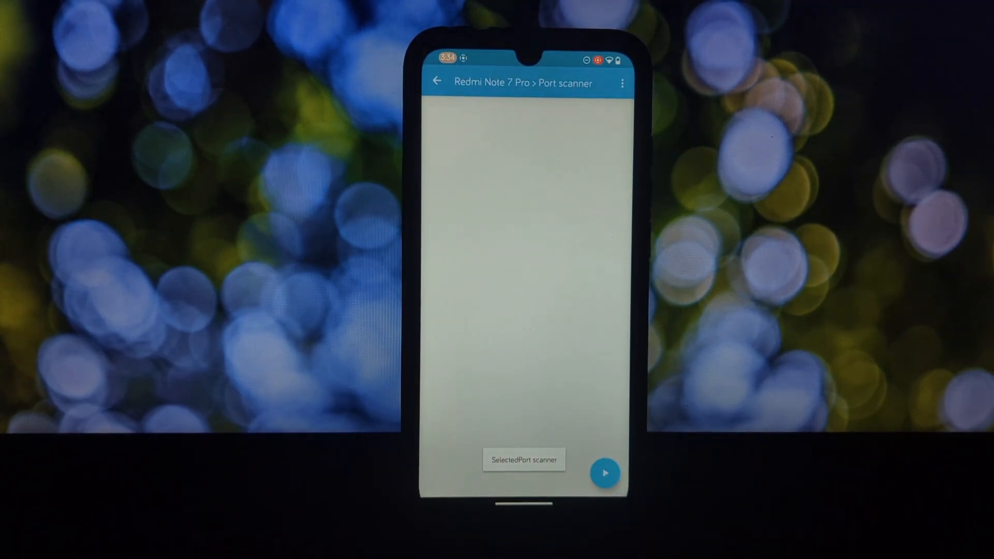
{"action": "left_click", "coordinate": [604, 472]}
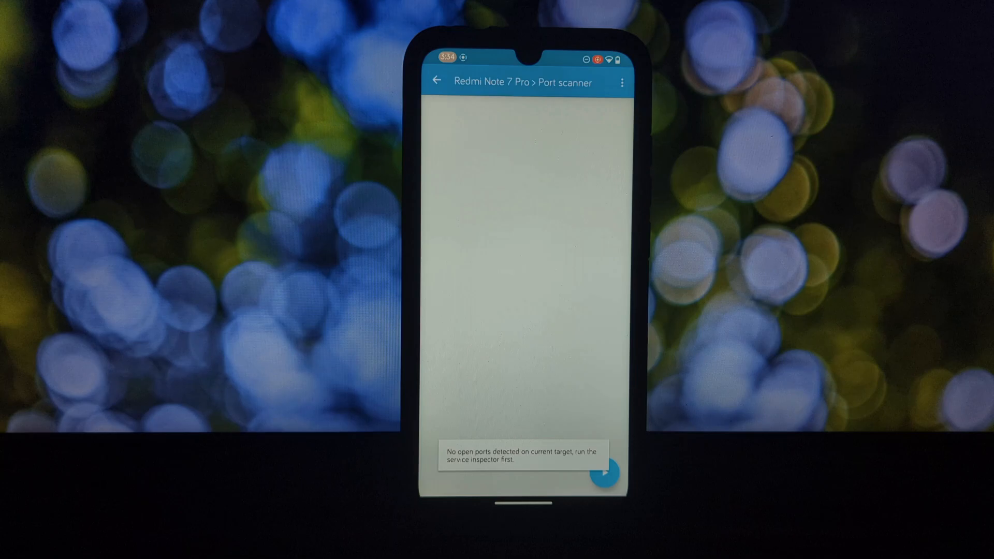
{"action": "left_click", "coordinate": [436, 80]}
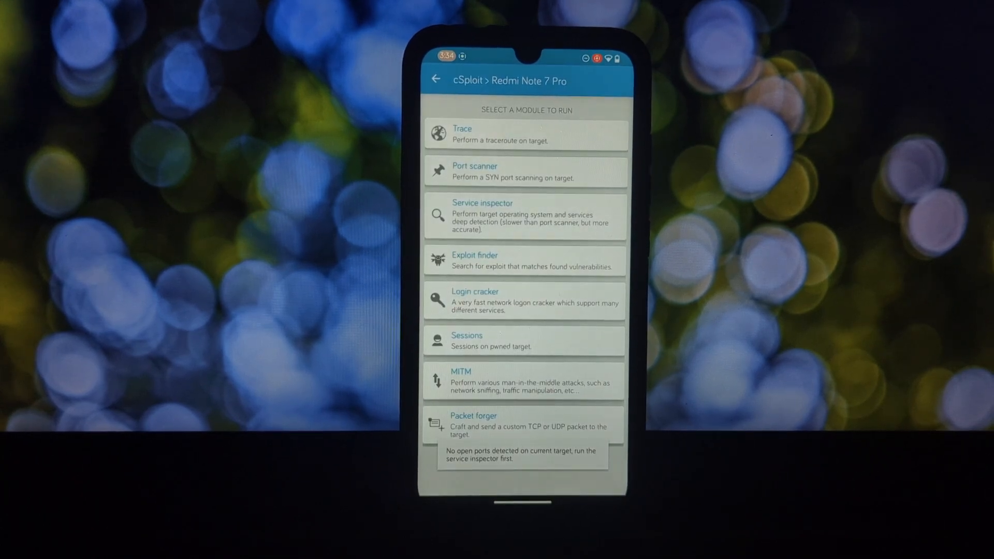
{"action": "left_click", "coordinate": [525, 216]}
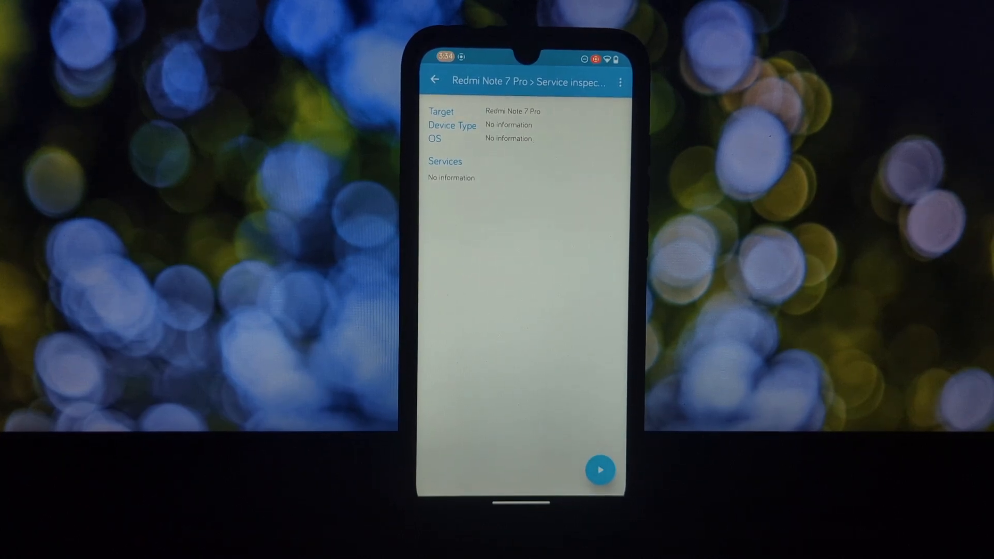
{"action": "left_click", "coordinate": [599, 469]}
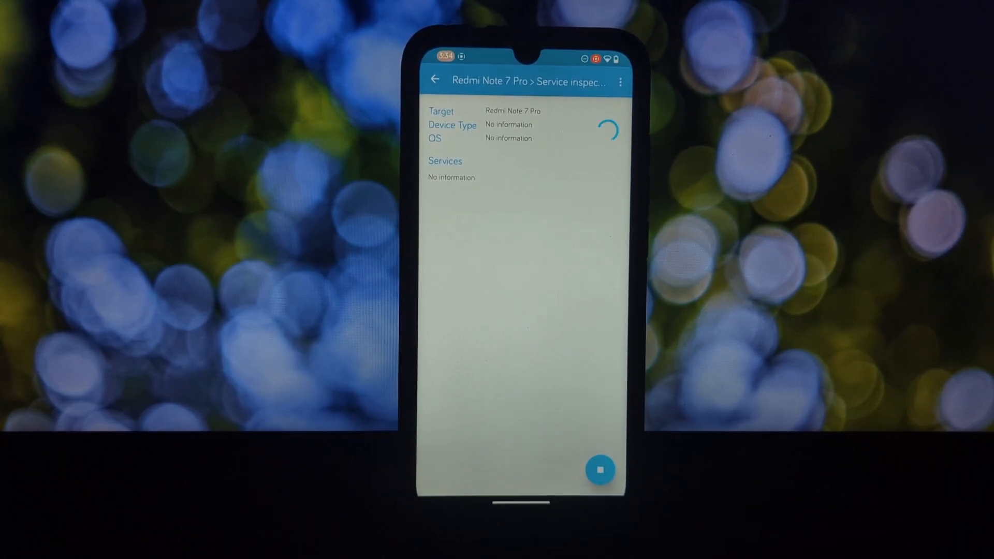
{"action": "left_click", "coordinate": [600, 470]}
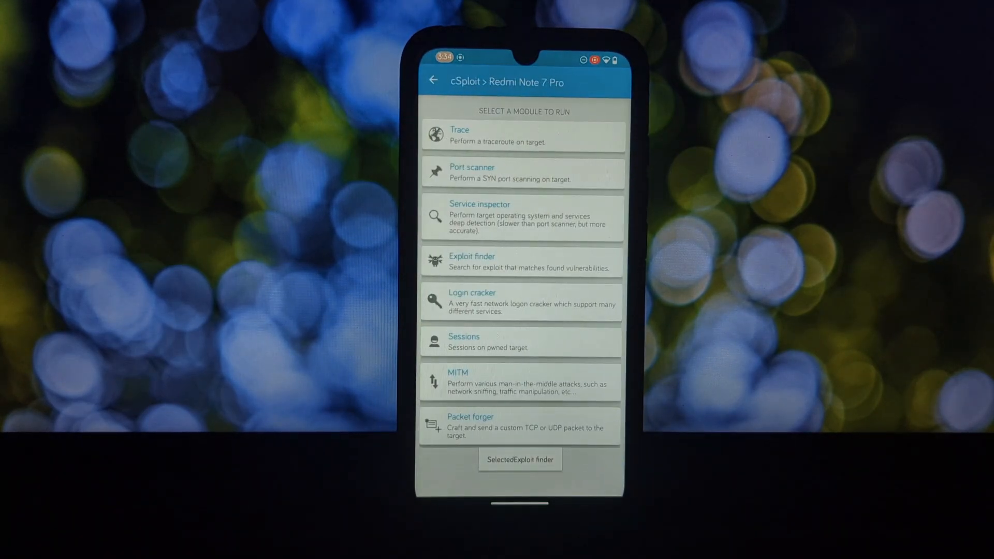
- View Sessions (dismissing the MSF RPC error), MITM and Packet forger, then return to the target list
{"action": "left_click", "coordinate": [520, 303]}
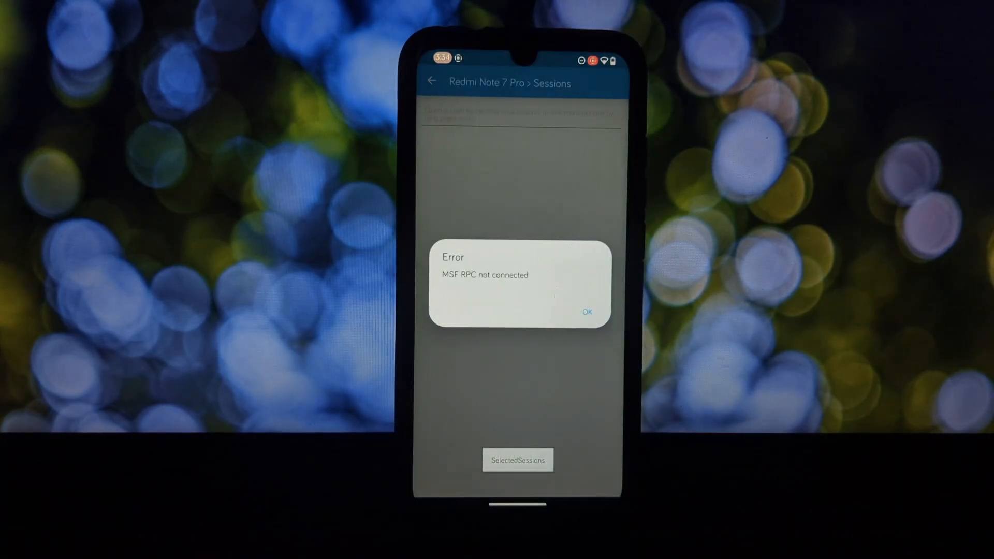
{"action": "left_click", "coordinate": [586, 312]}
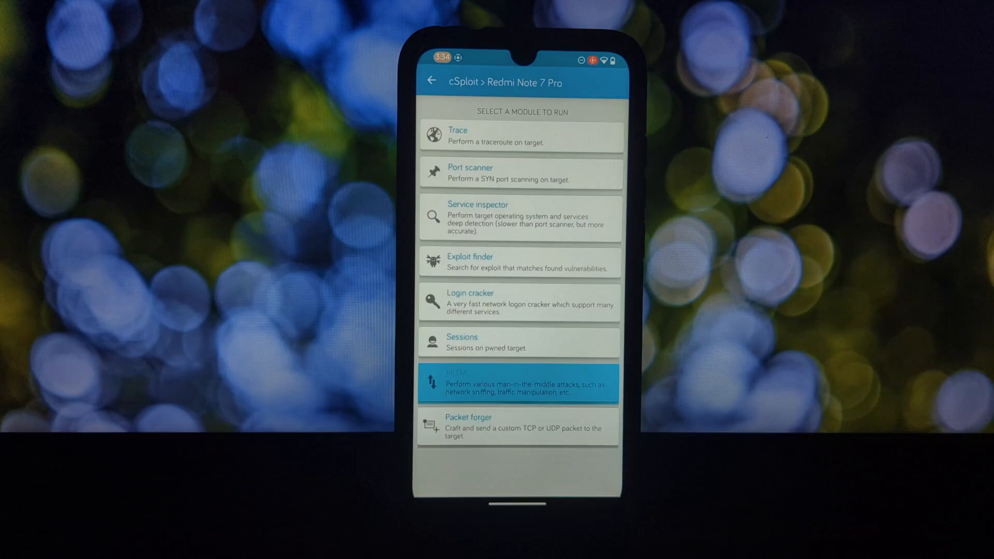
{"action": "left_click", "coordinate": [519, 383]}
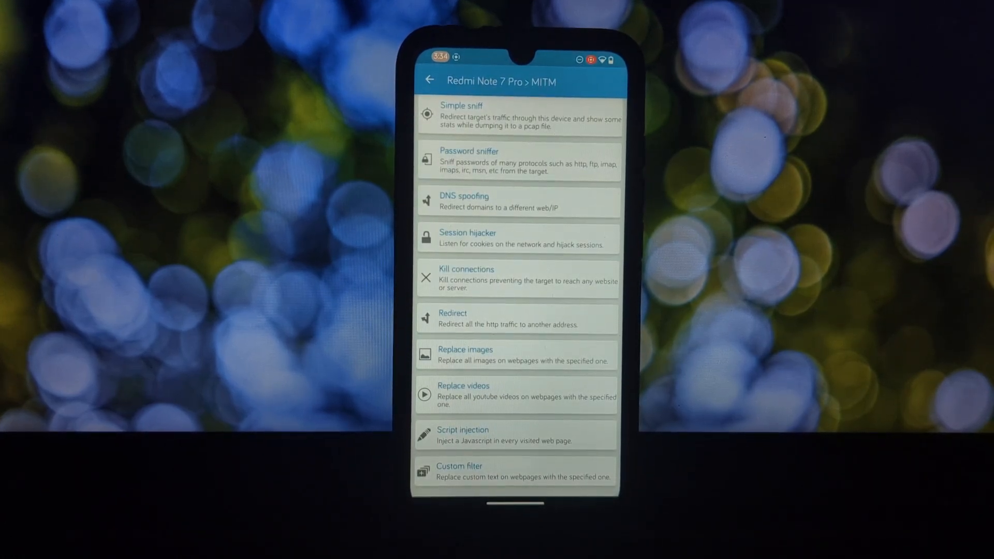
{"action": "left_click", "coordinate": [431, 79]}
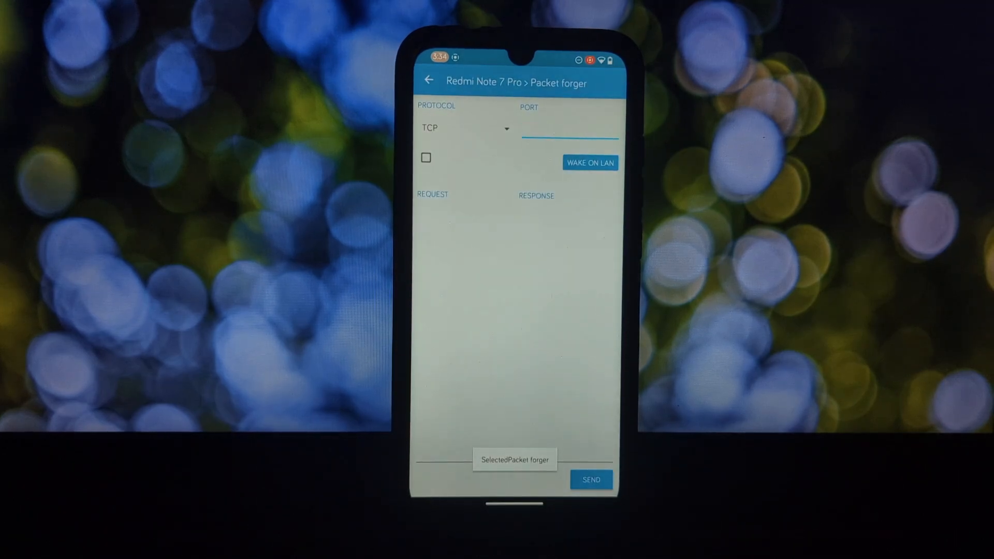
{"action": "left_click", "coordinate": [429, 80]}
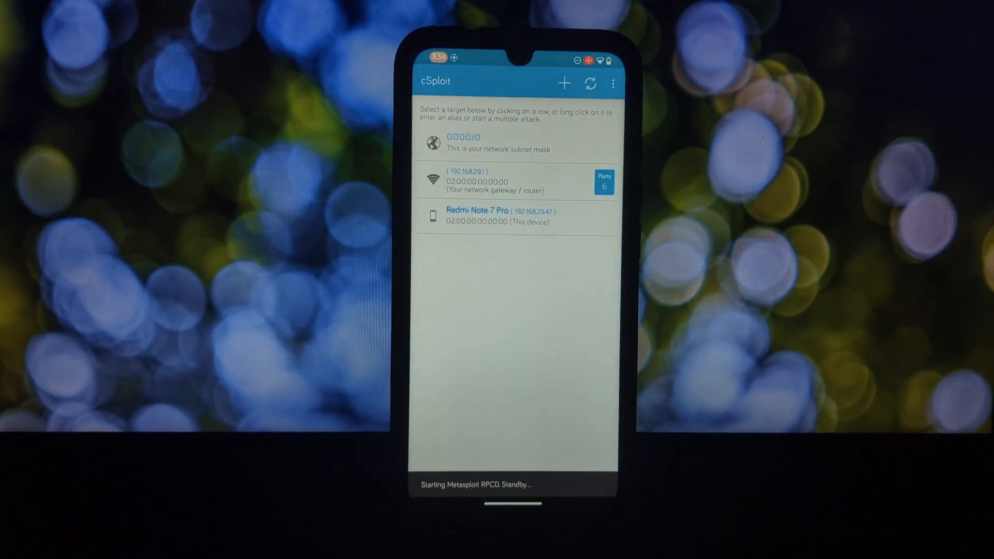
- Enter Settings from the three-dot menu and scroll through general, updates and module options to performance
{"action": "left_click", "coordinate": [613, 83]}
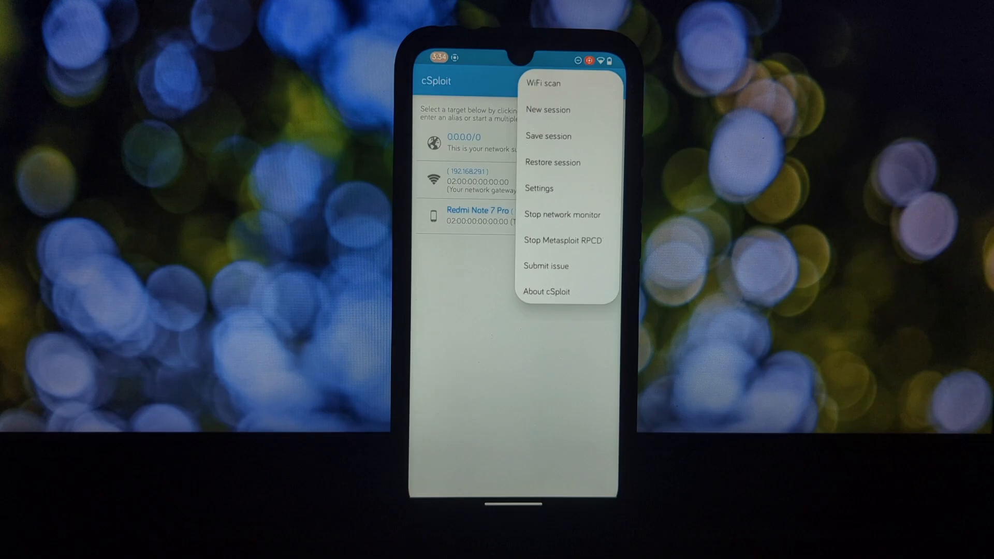
{"action": "left_click", "coordinate": [539, 188]}
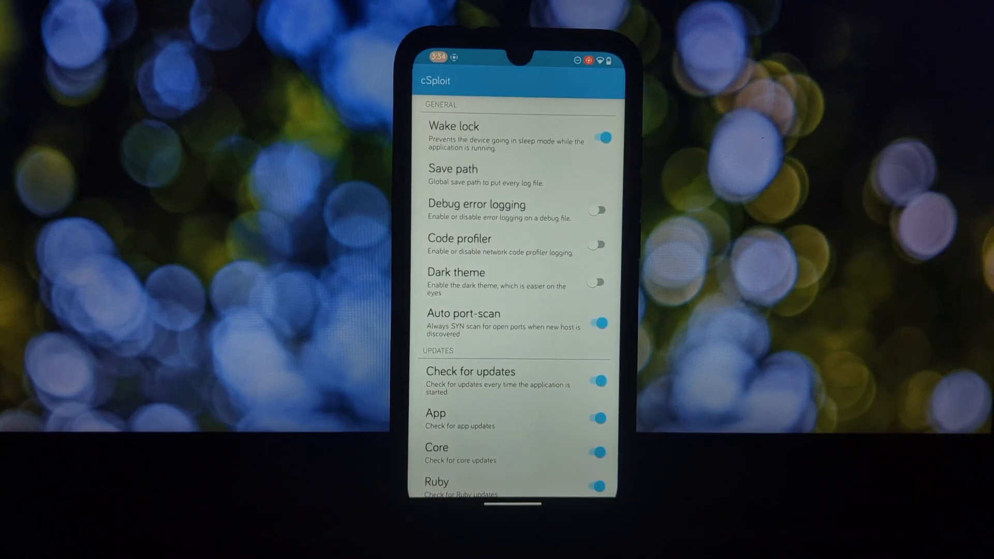
{"action": "scroll", "scroll_direction": "down", "scroll_amount": 3}
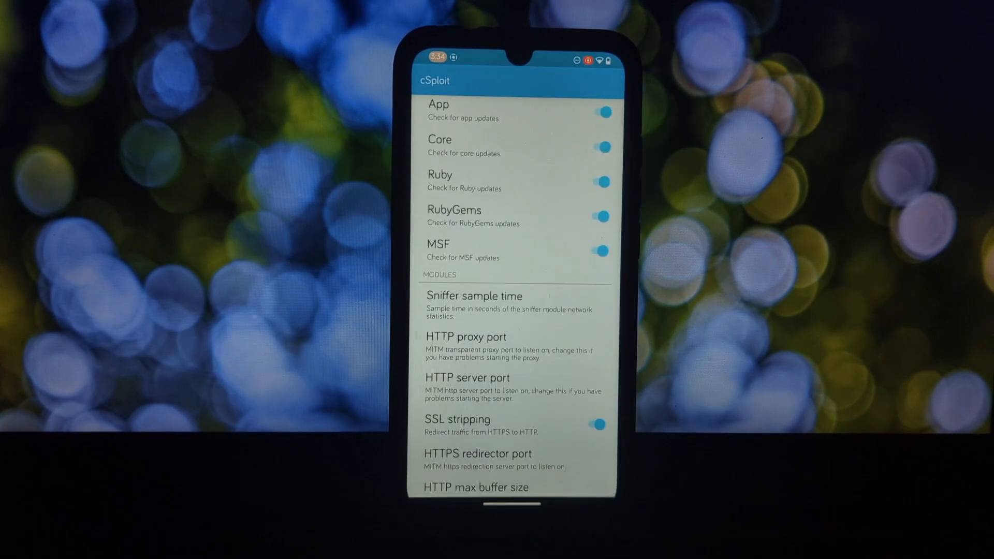
{"action": "scroll", "scroll_direction": "down", "scroll_amount": 3}
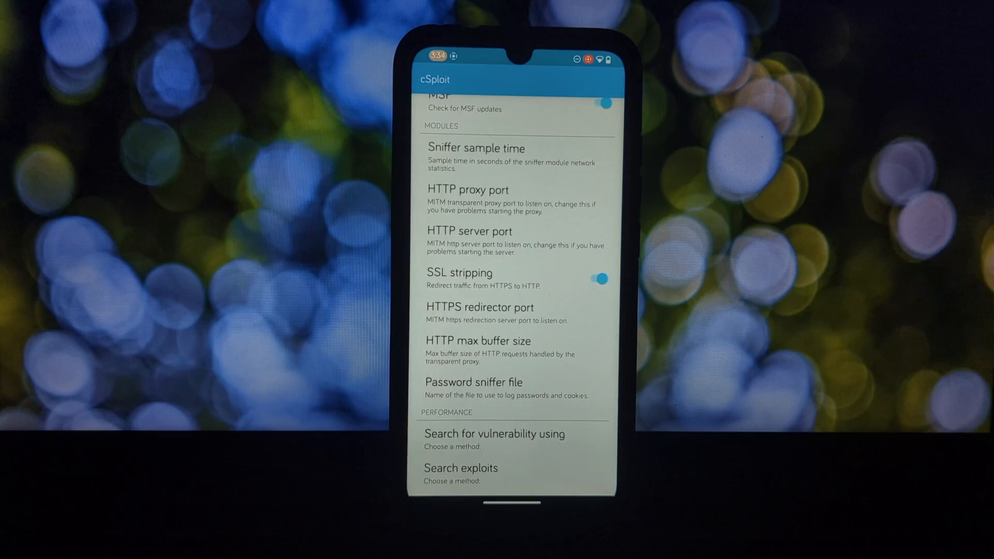